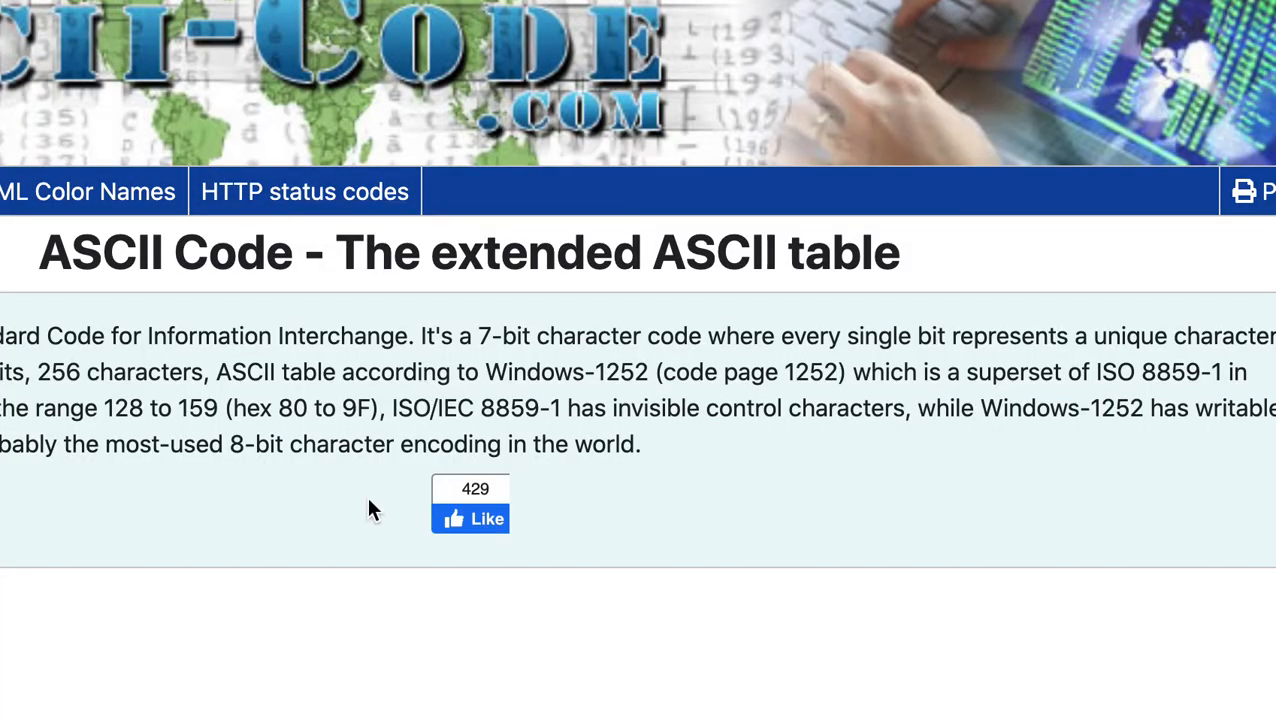
scroll("down", 3)
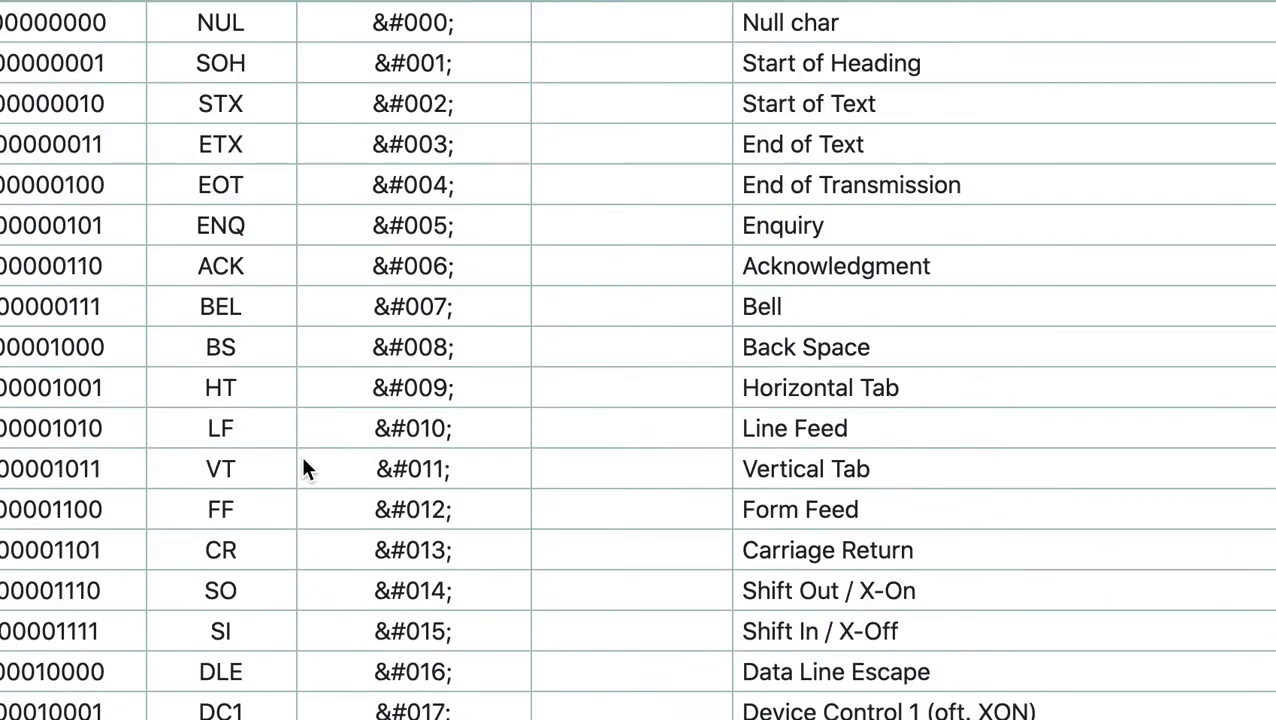
scroll("down", 3)
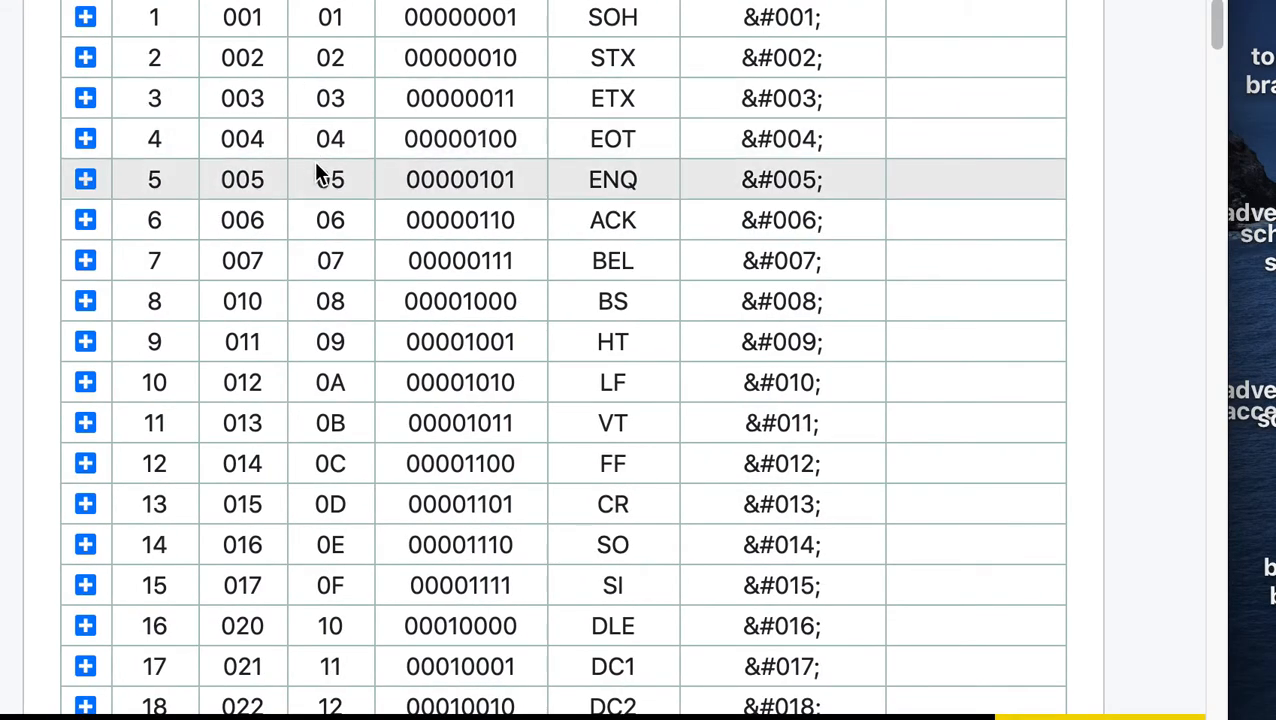
scroll("up", 3)
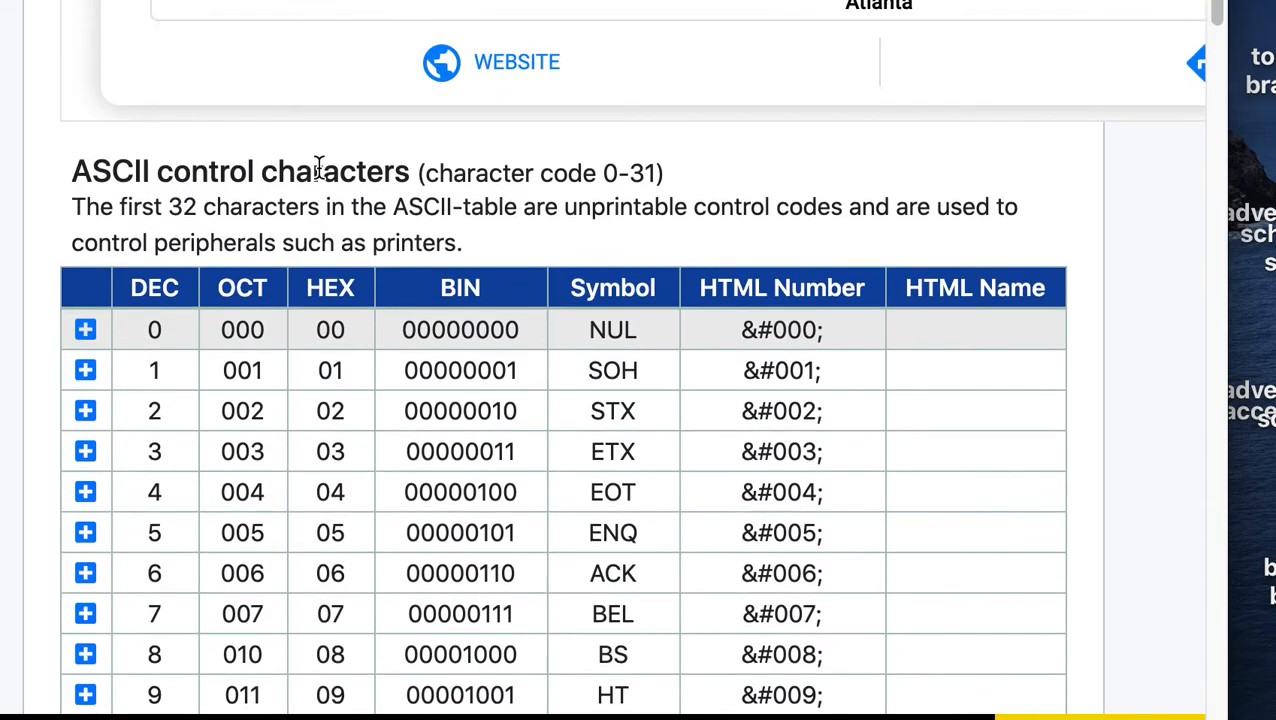
scroll("up", 3)
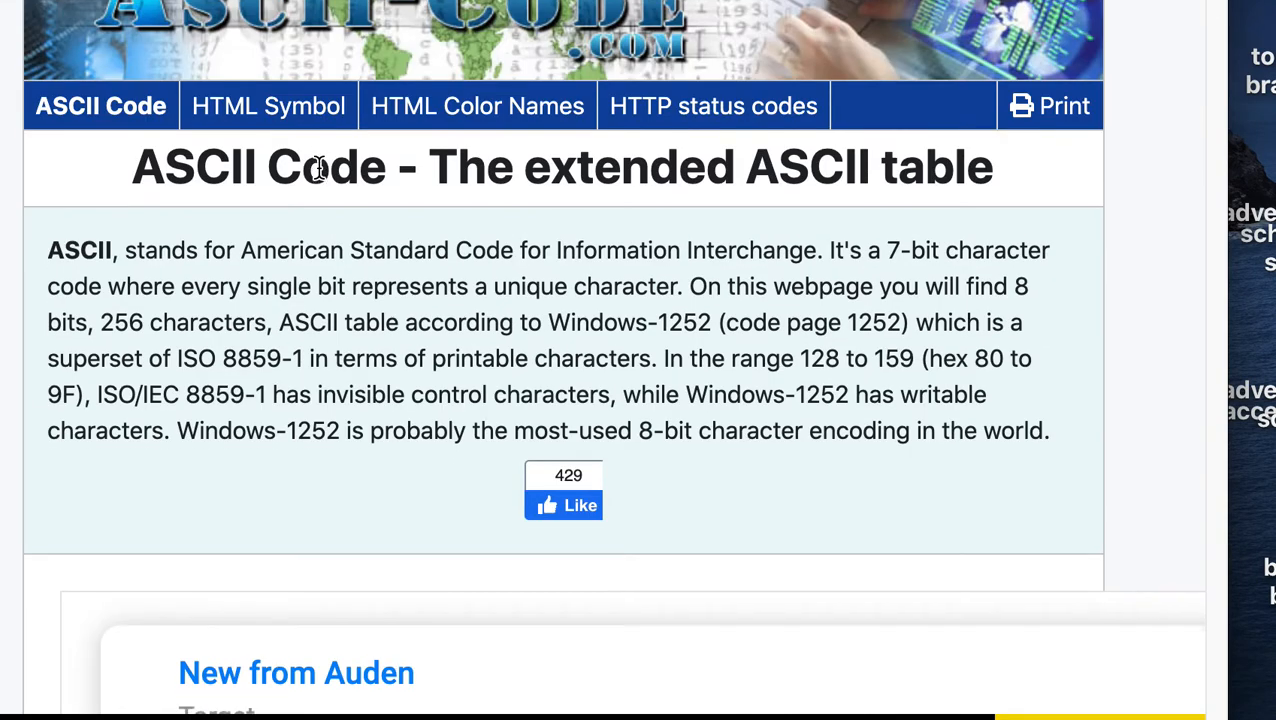
scroll("down", 3)
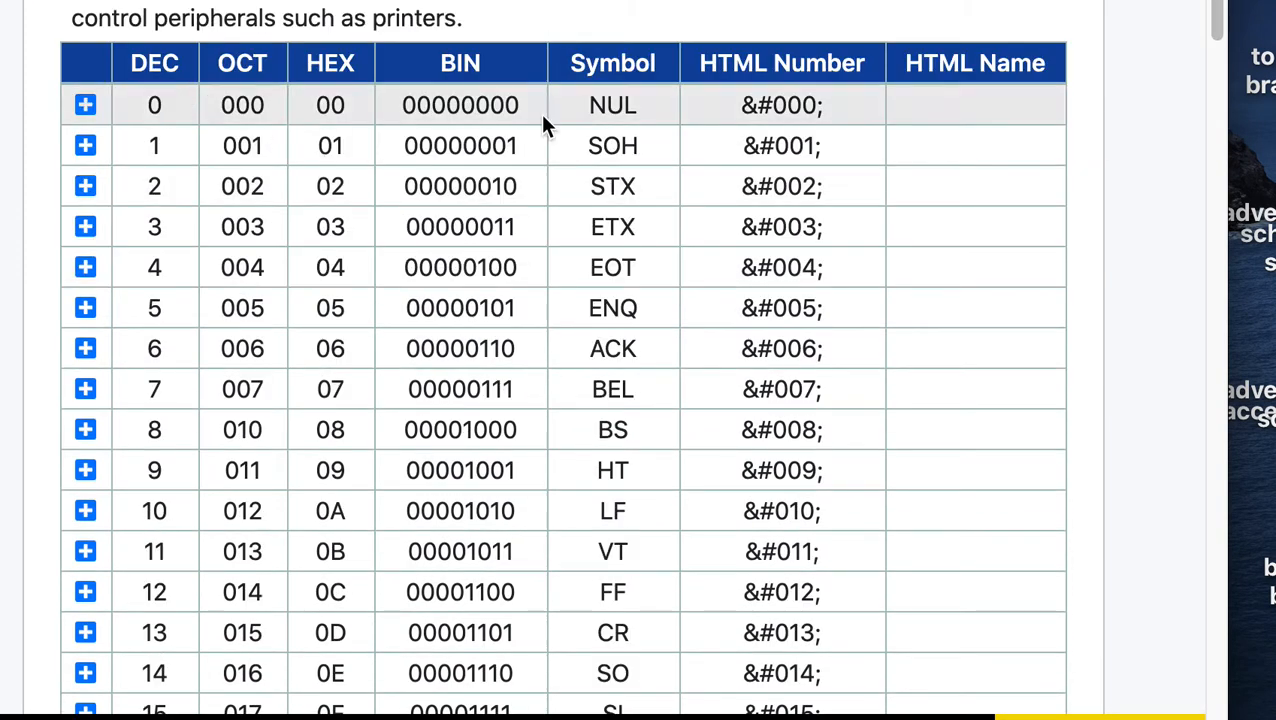
mouse_move(355, 110)
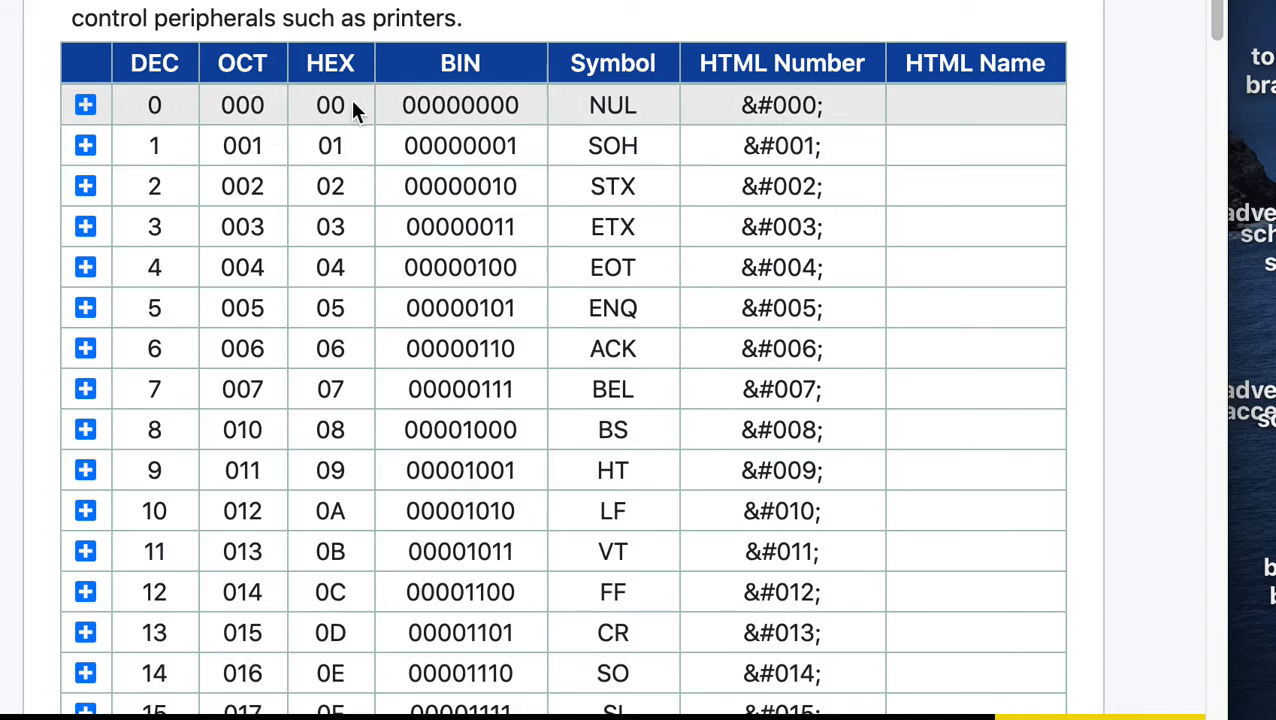
mouse_move(640, 135)
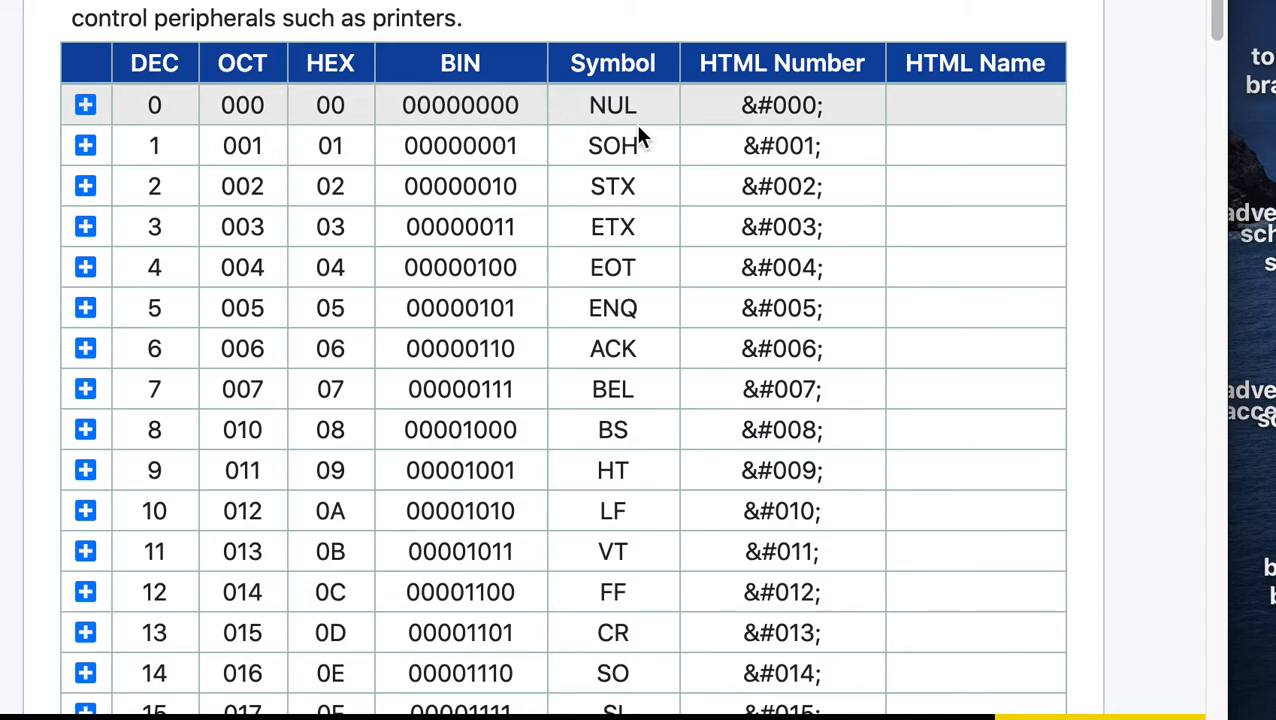
scroll("down", 3)
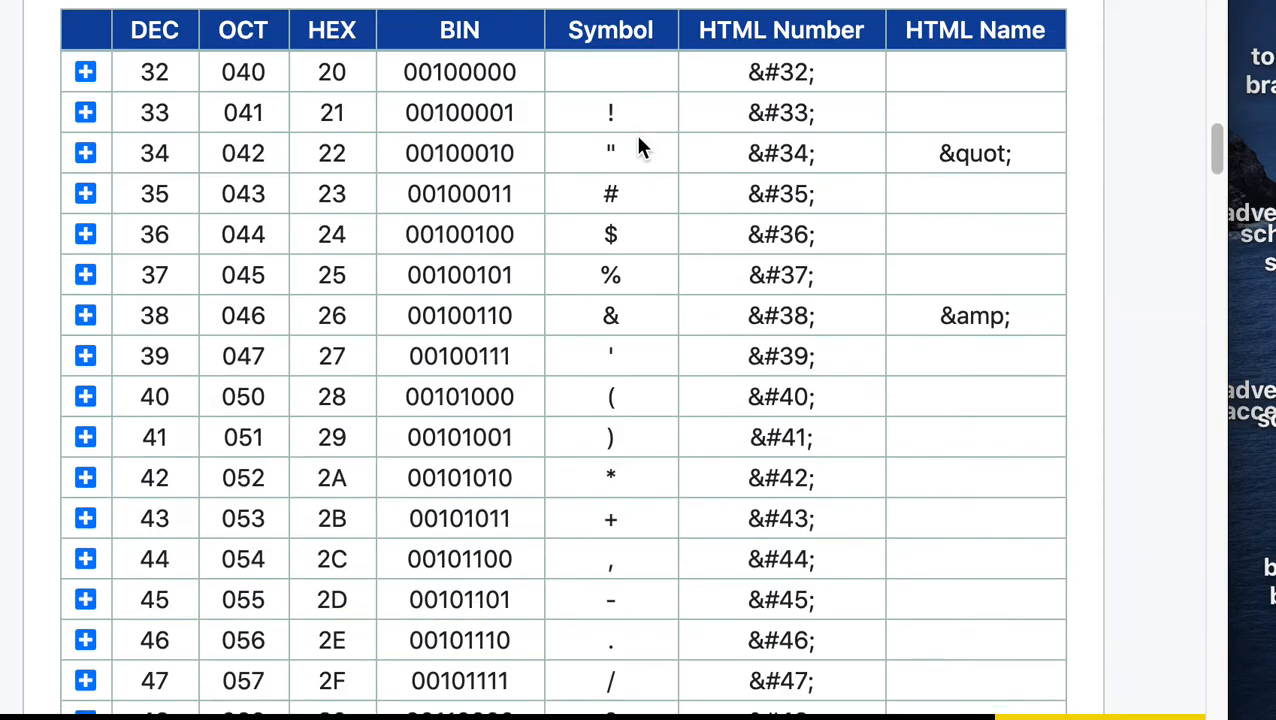
scroll("down", 3)
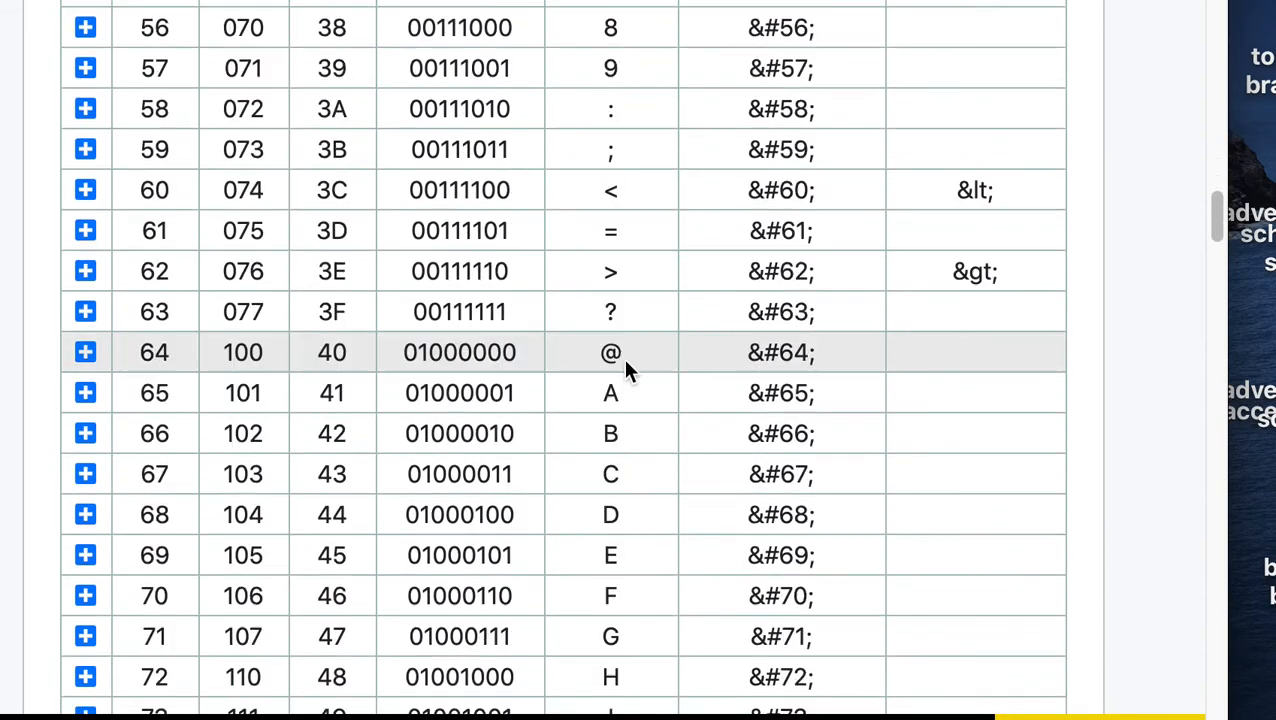
scroll("up", 3)
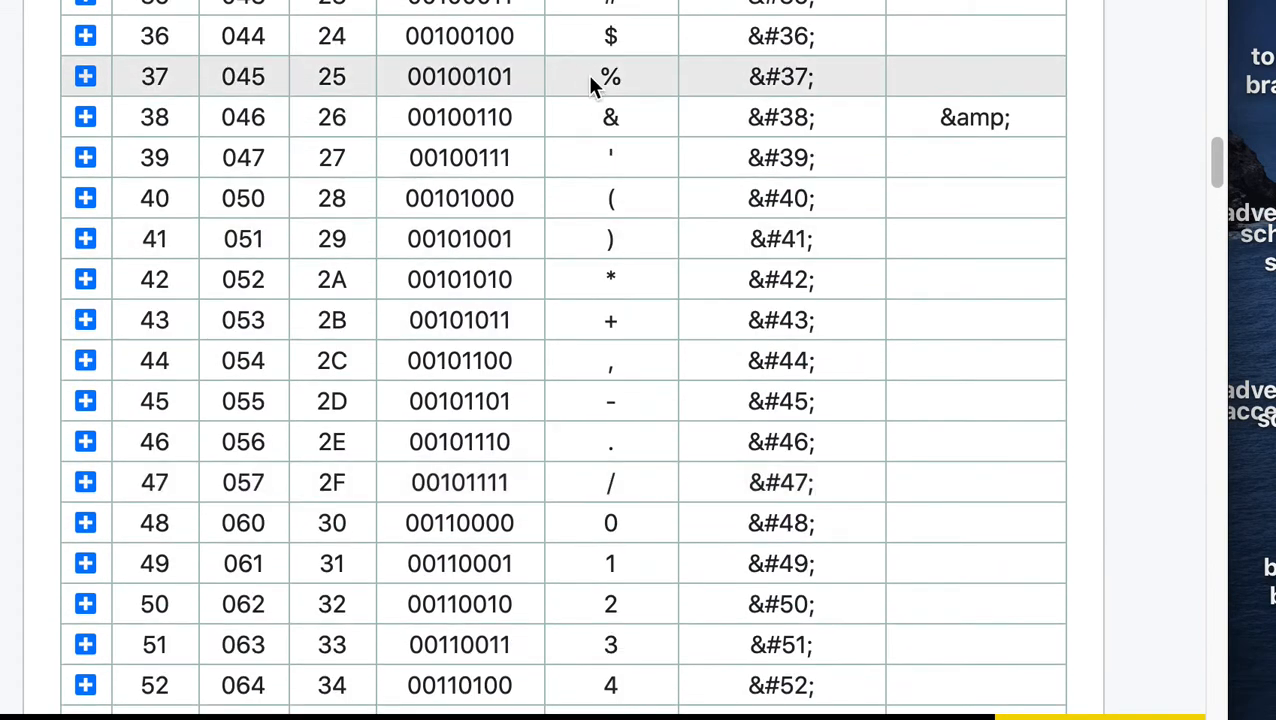
scroll("down", 3)
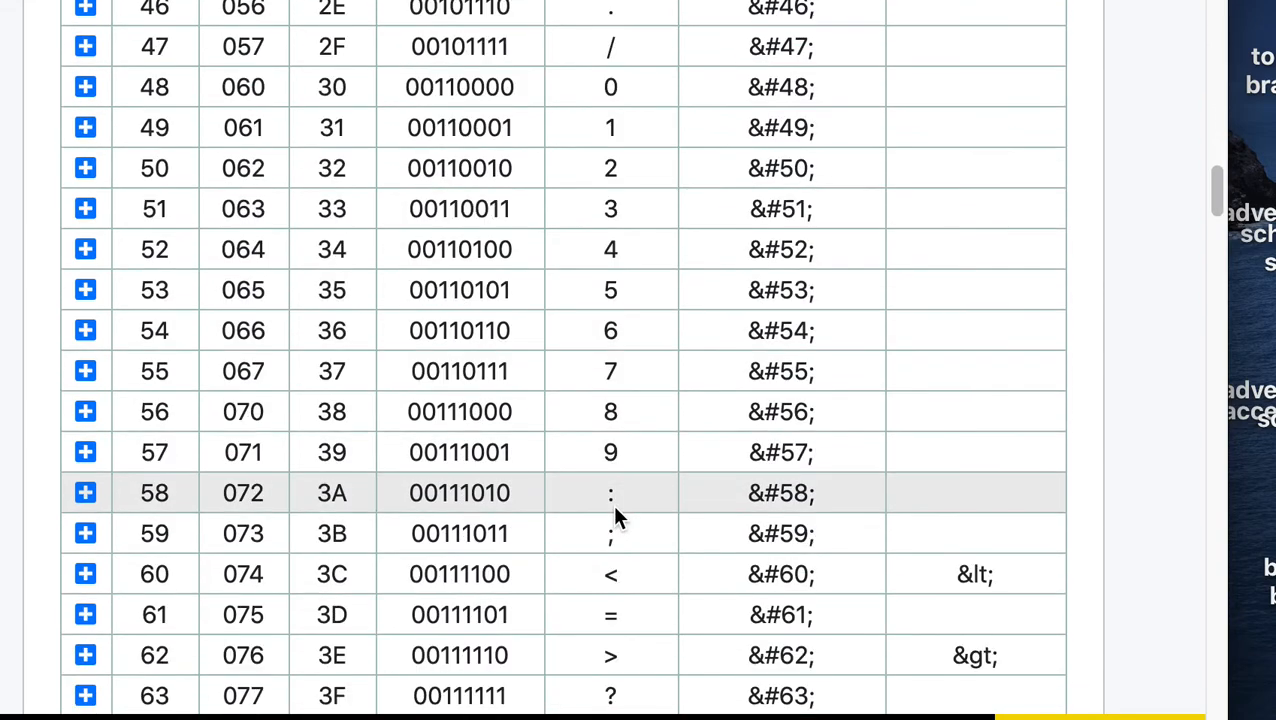
scroll("down", 3)
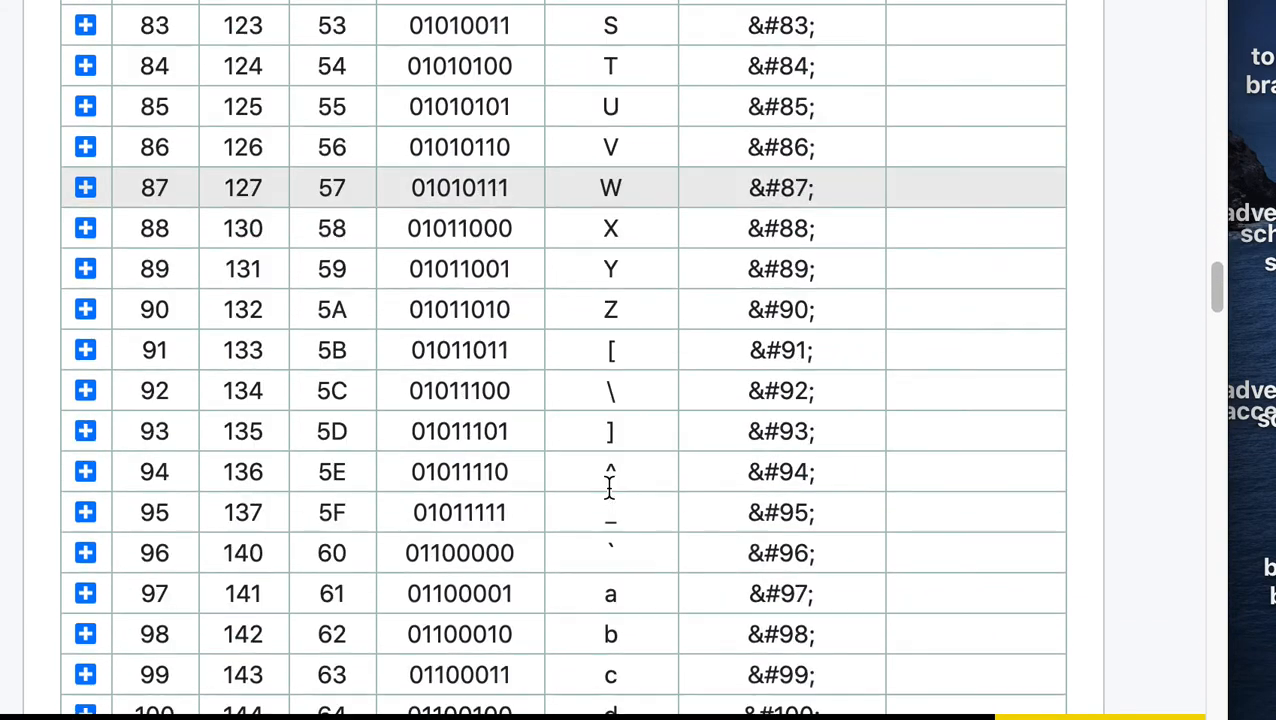
scroll("down", 3)
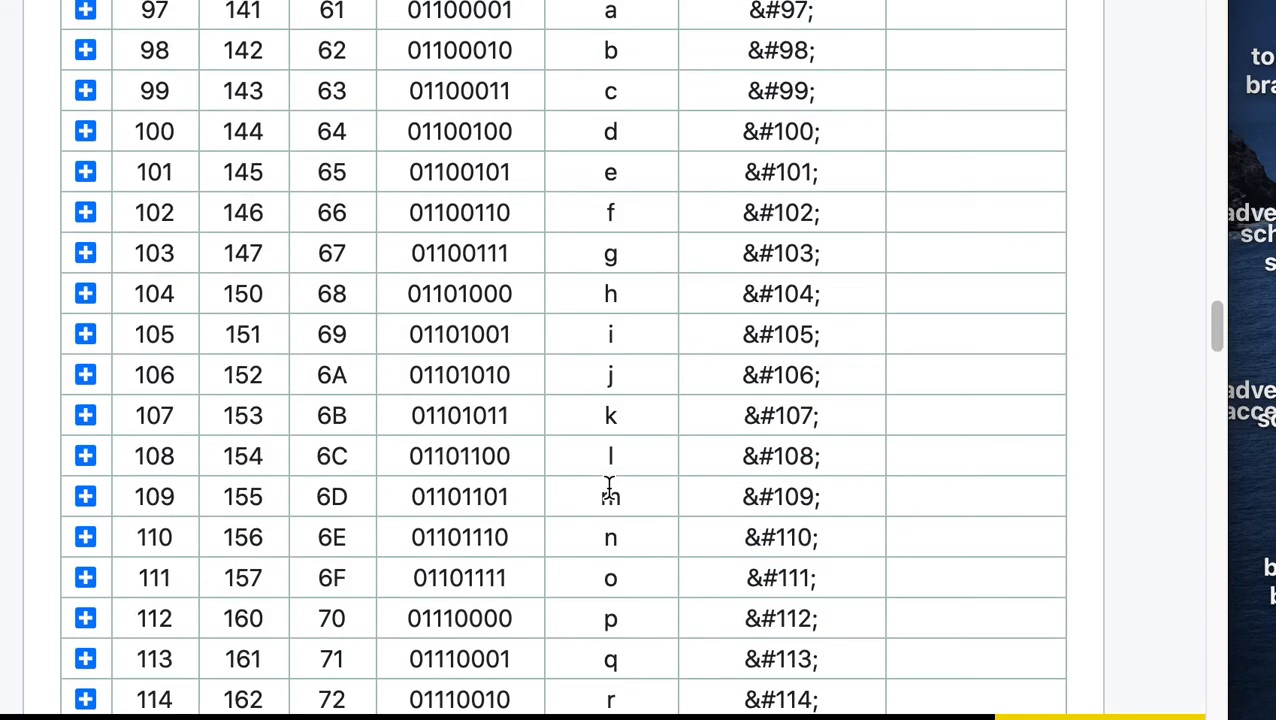
scroll("up", 3)
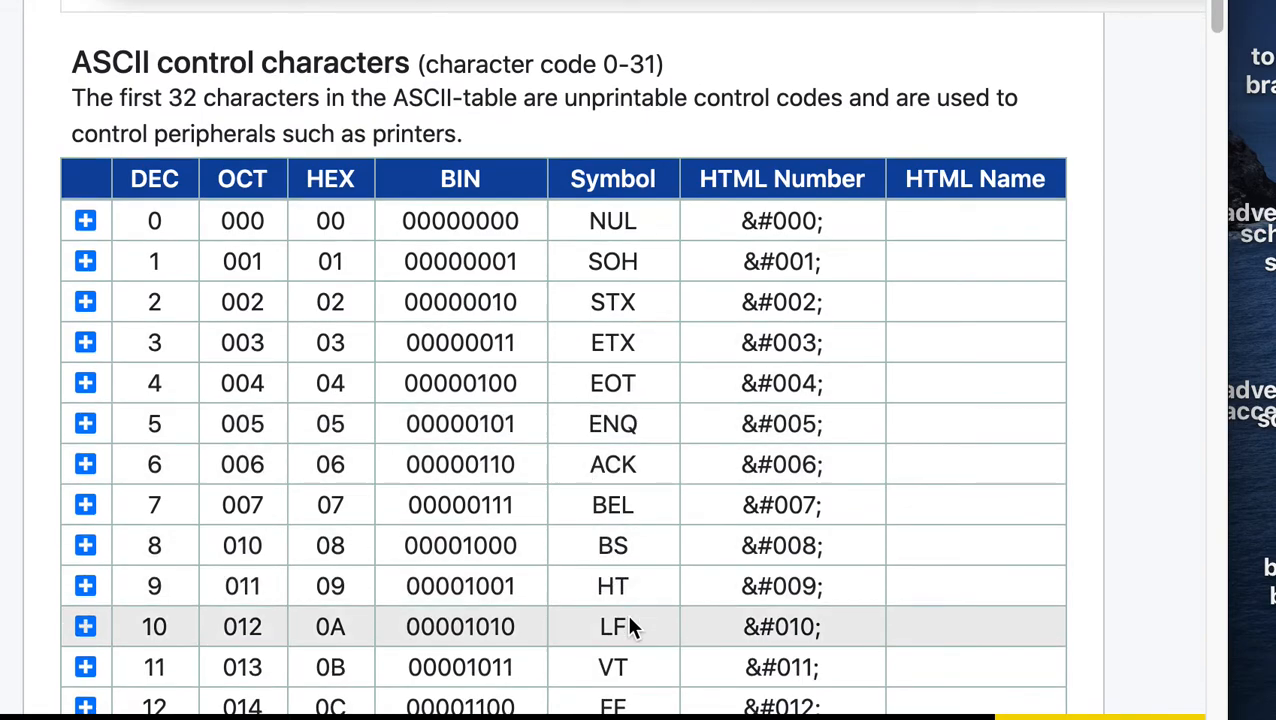
scroll("down", 3)
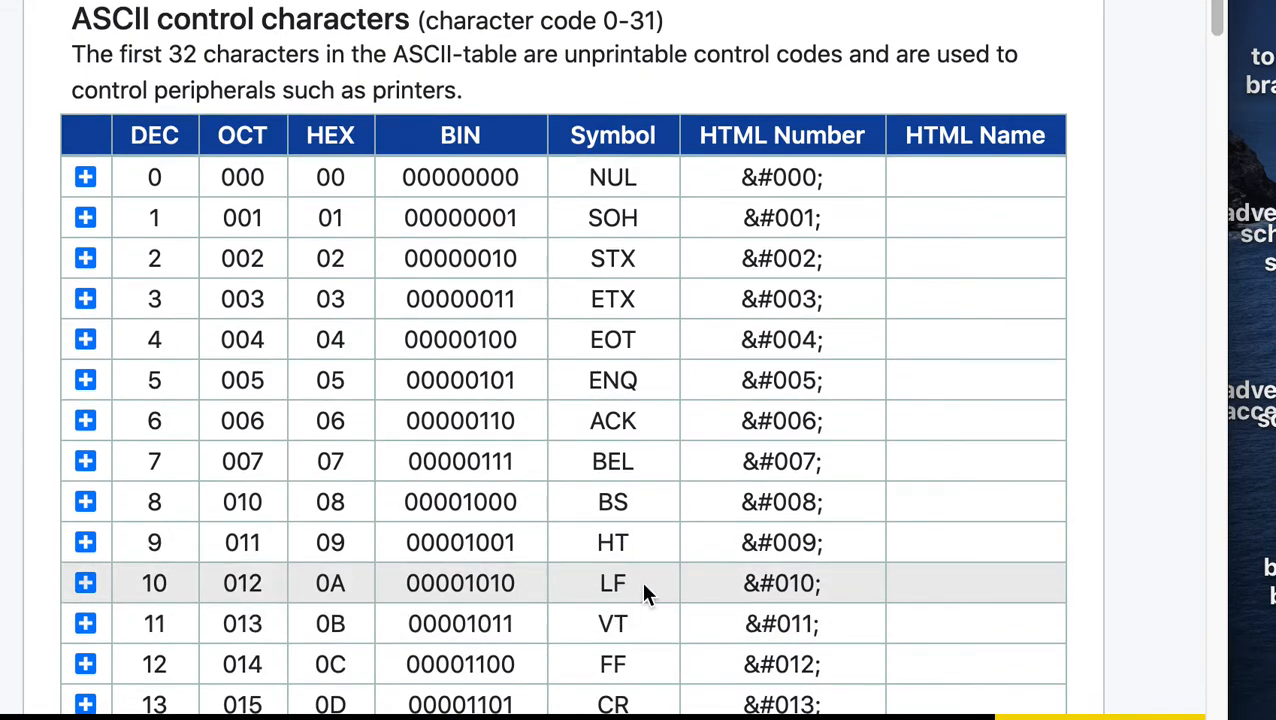
mouse_move(628, 542)
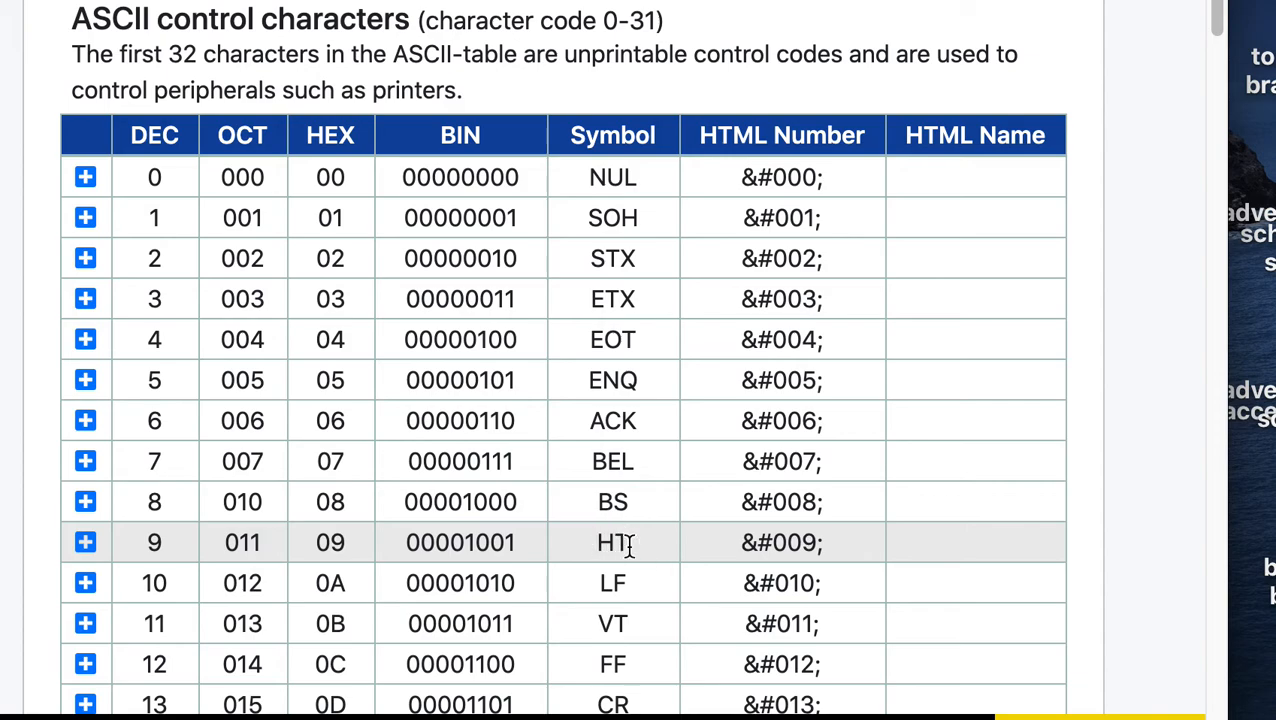
mouse_move(727, 623)
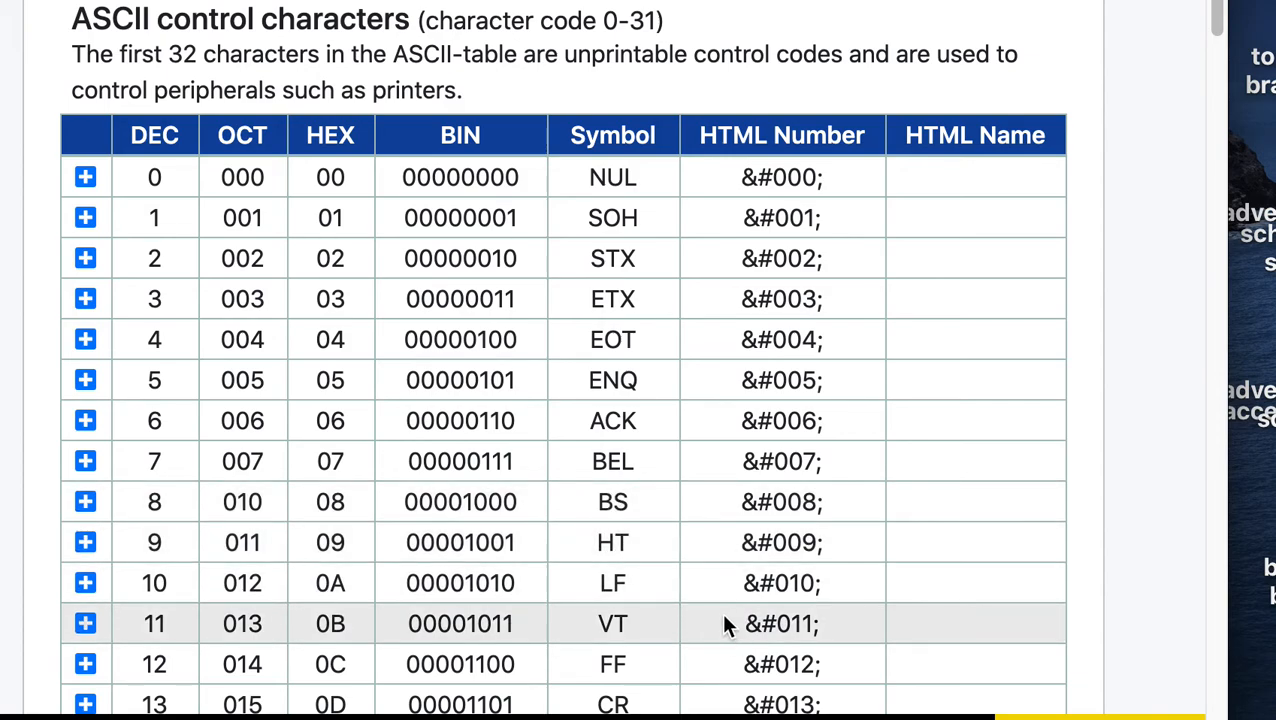
scroll("down", 3)
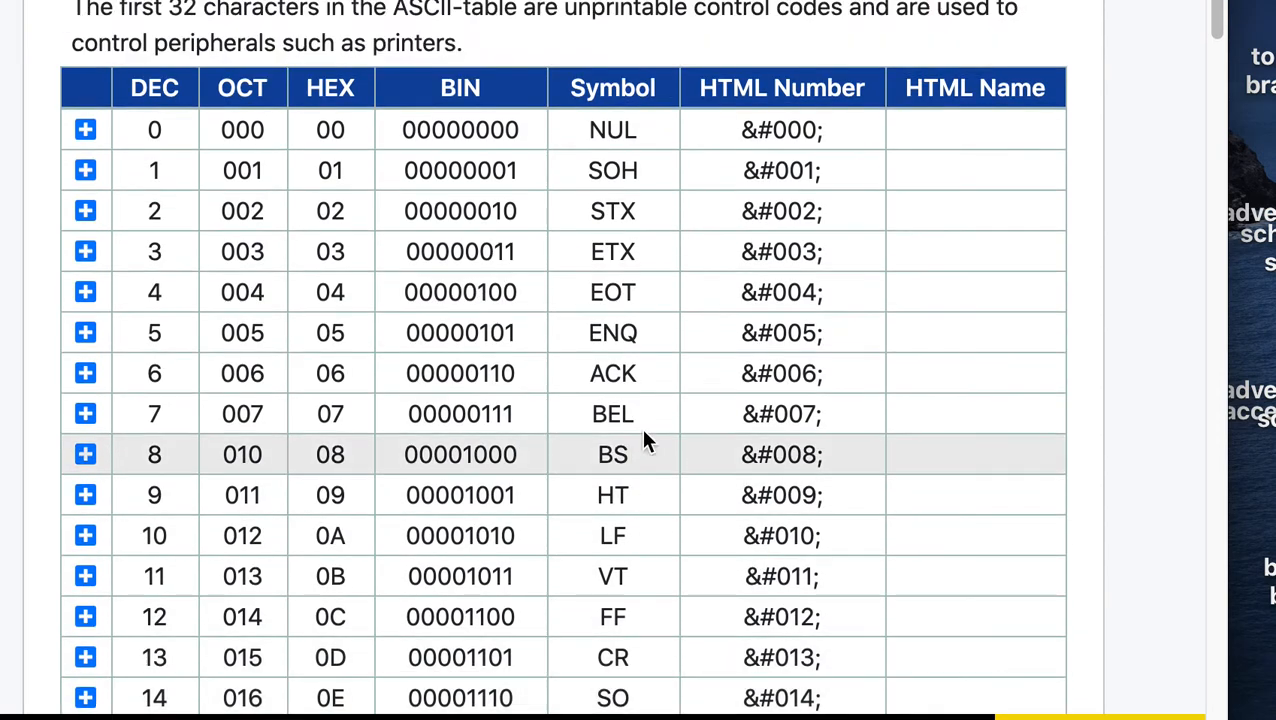
mouse_move(612, 414)
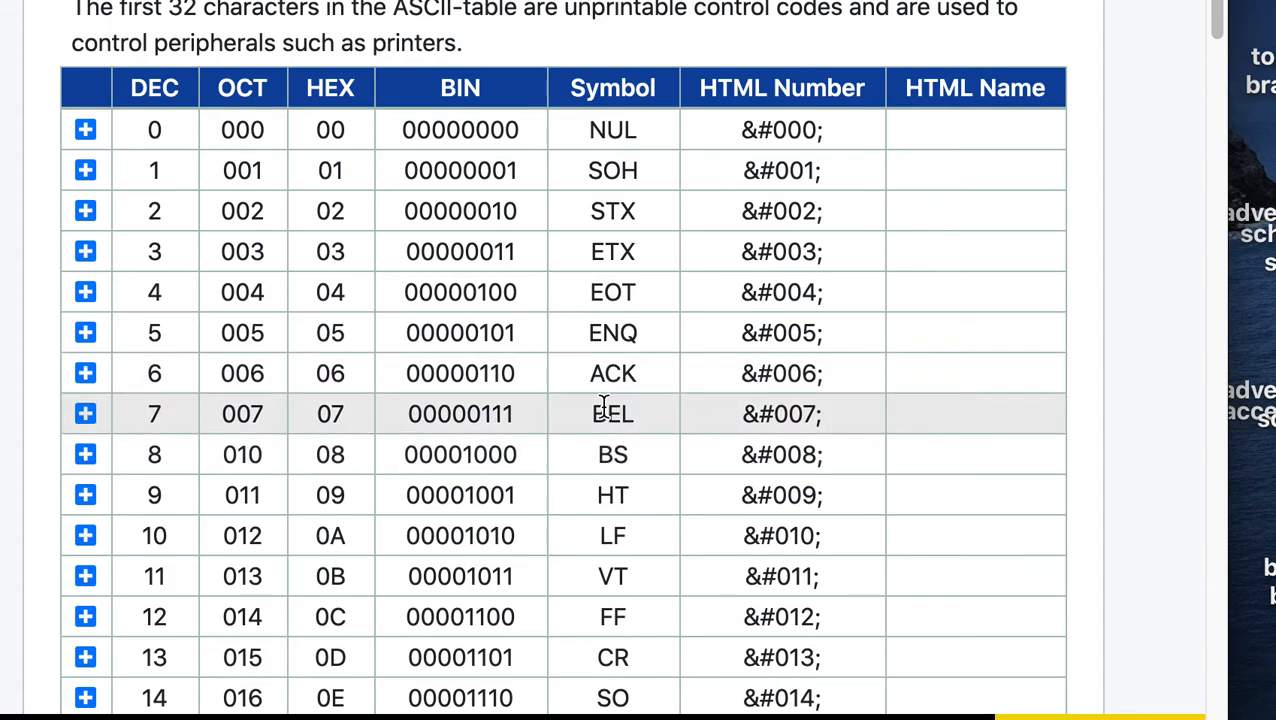
mouse_move(670, 418)
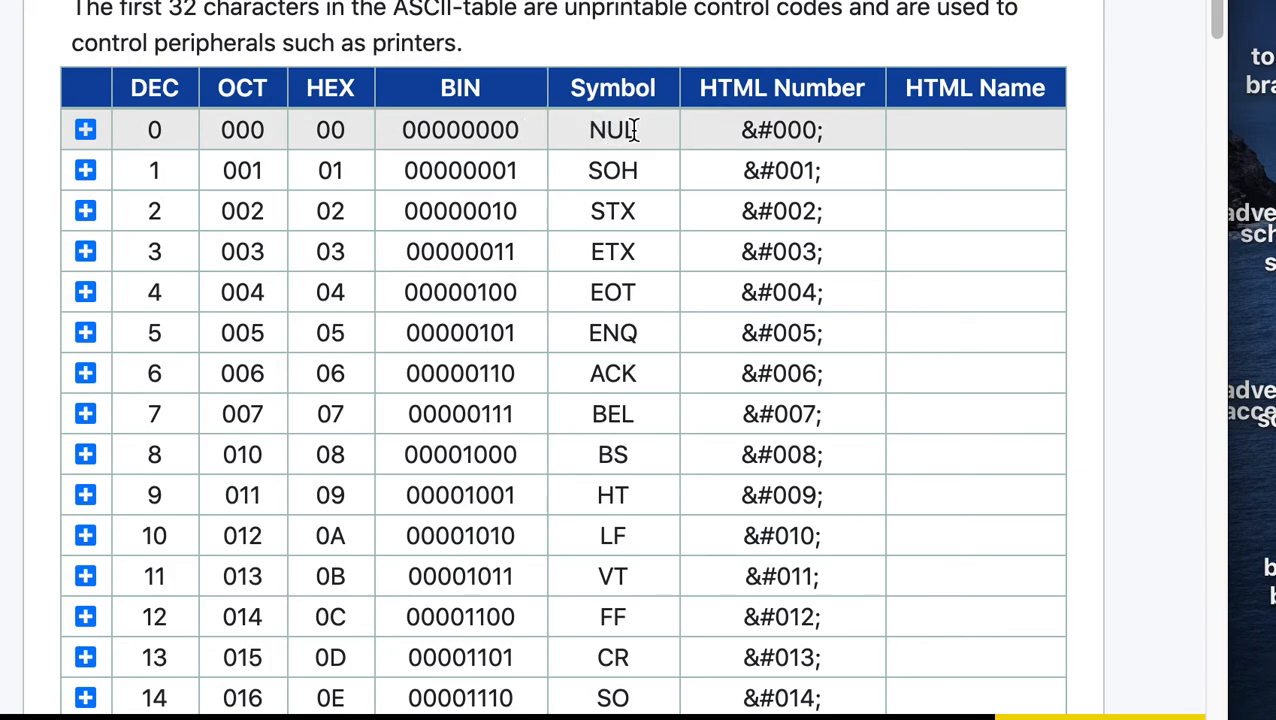
mouse_move(640, 135)
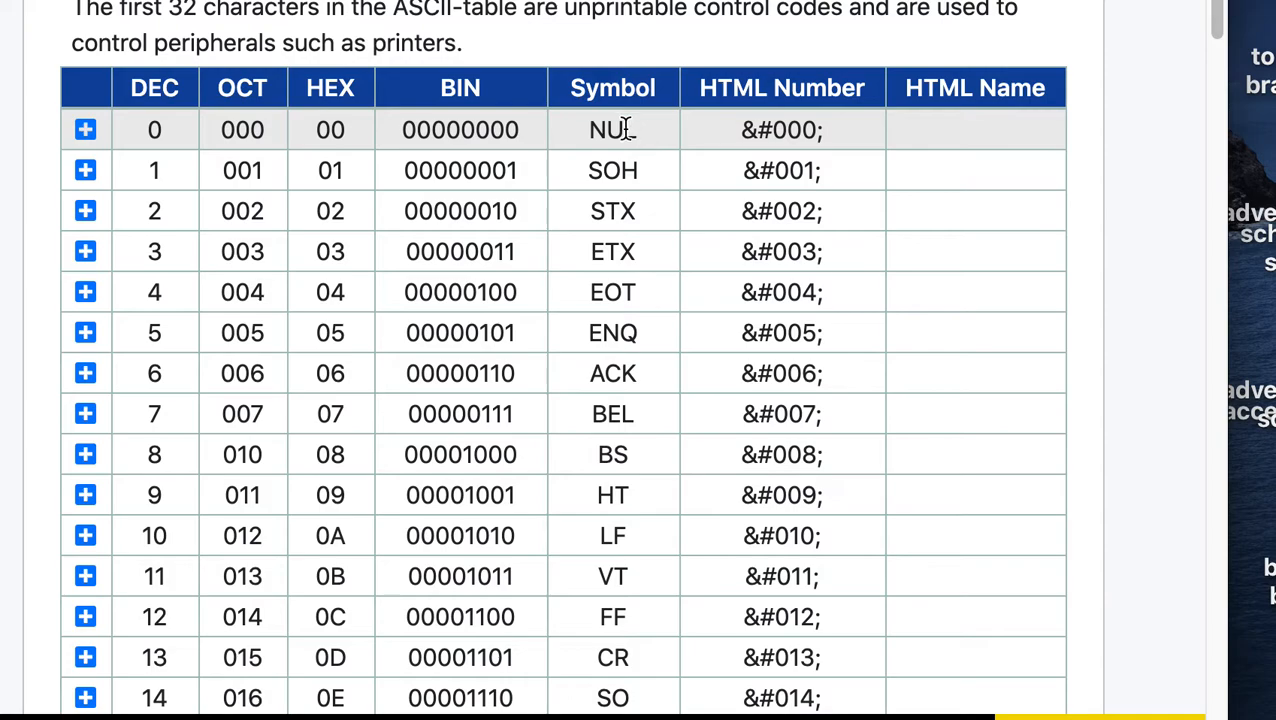
mouse_move(168, 146)
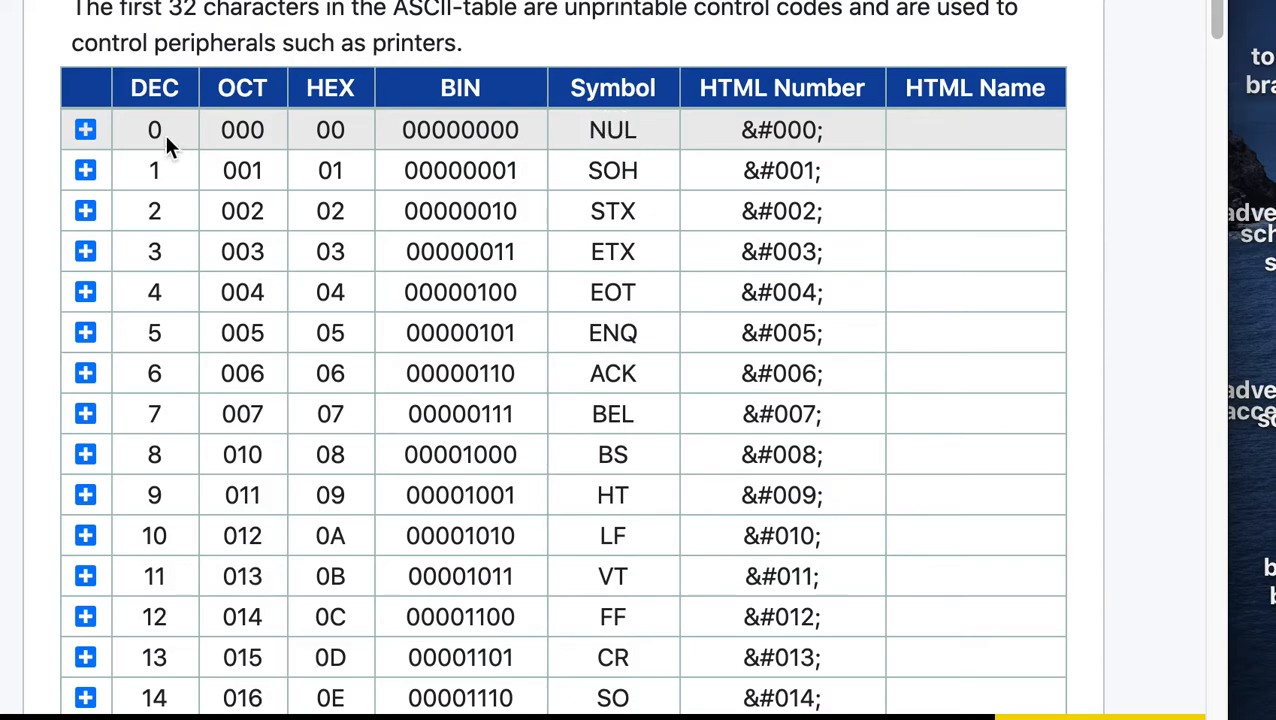
mouse_move(612, 170)
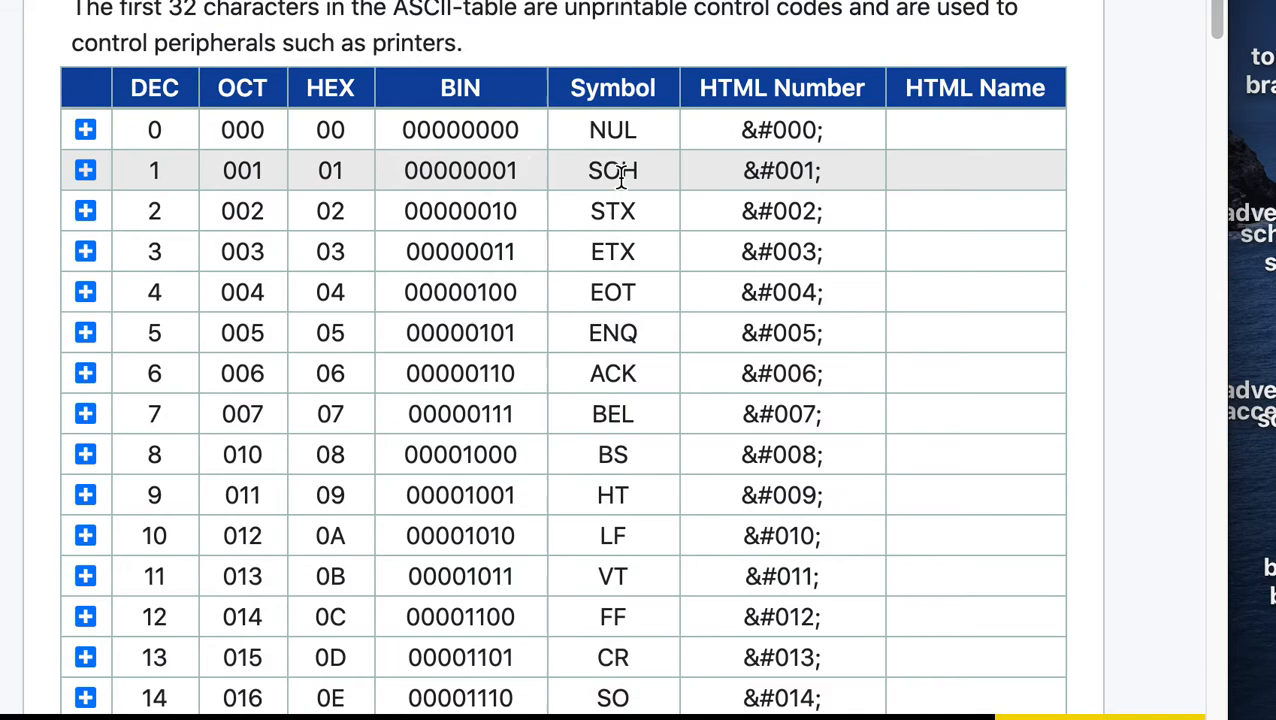
mouse_move(685, 278)
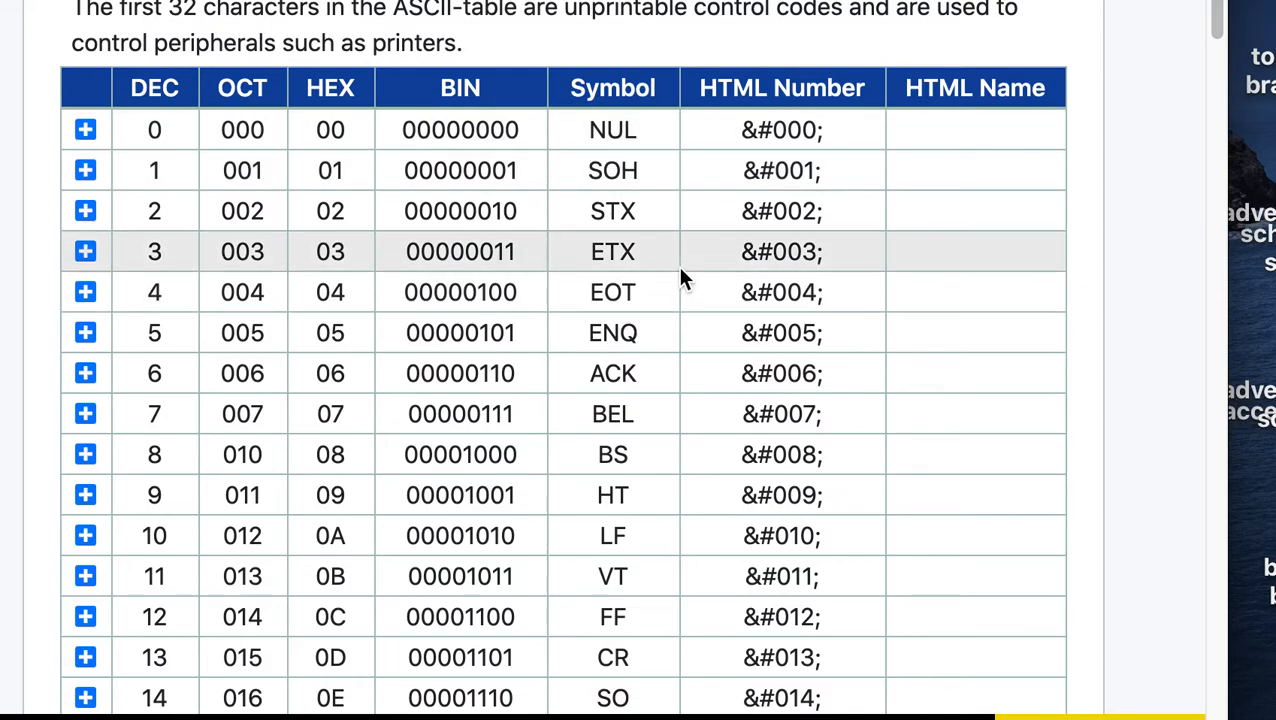
mouse_move(670, 280)
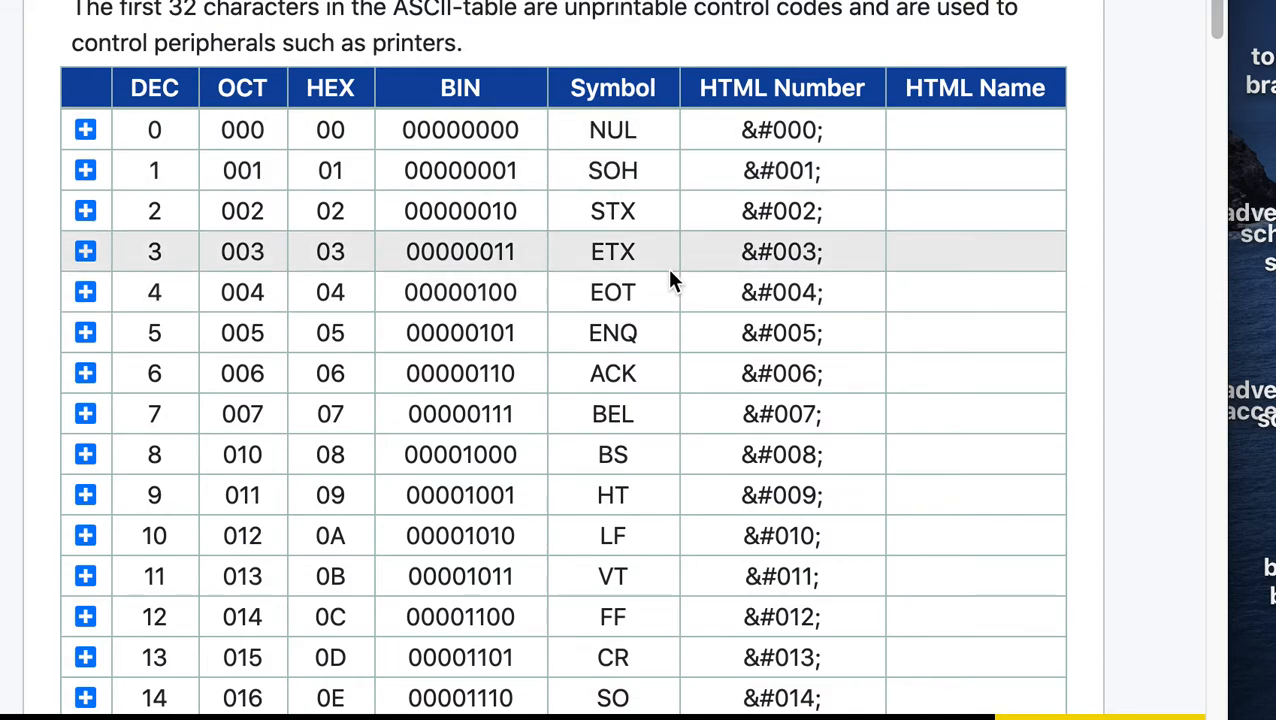